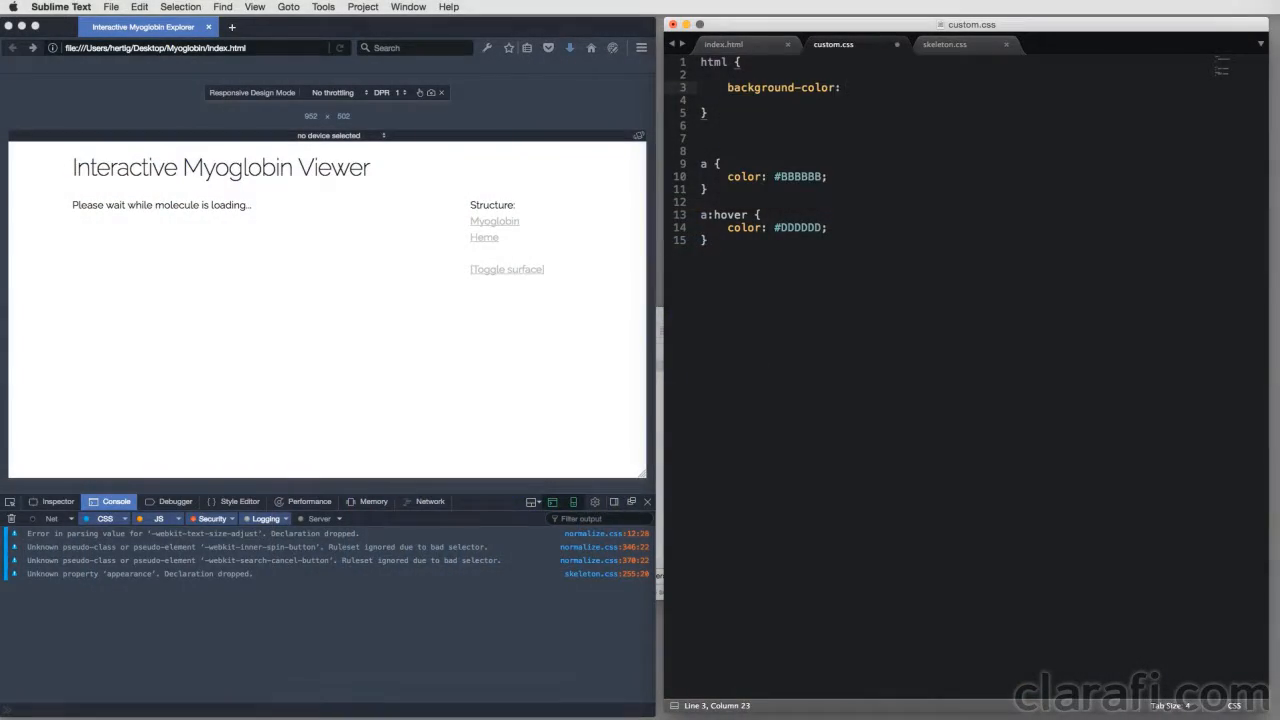
Style custom.css with a #222222 background, #EEEEEE body text and links without underlines.
type("#222222;")
type("body {")
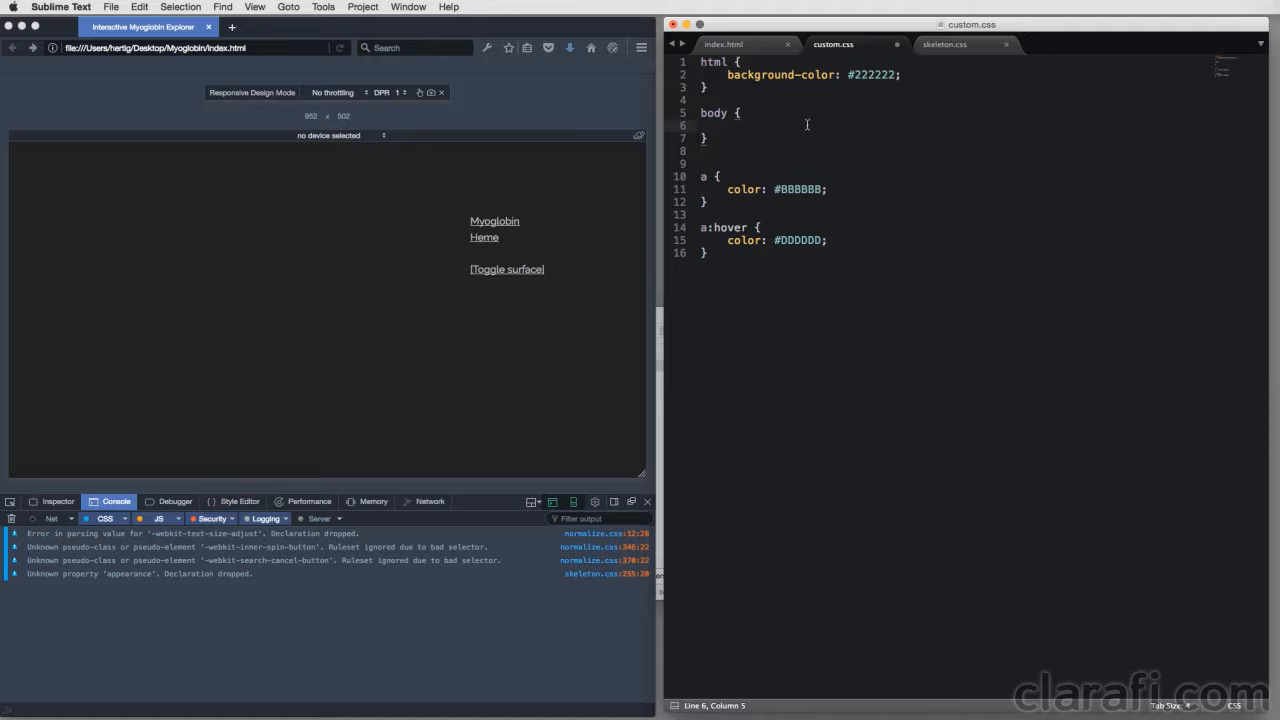
type("color: #;")
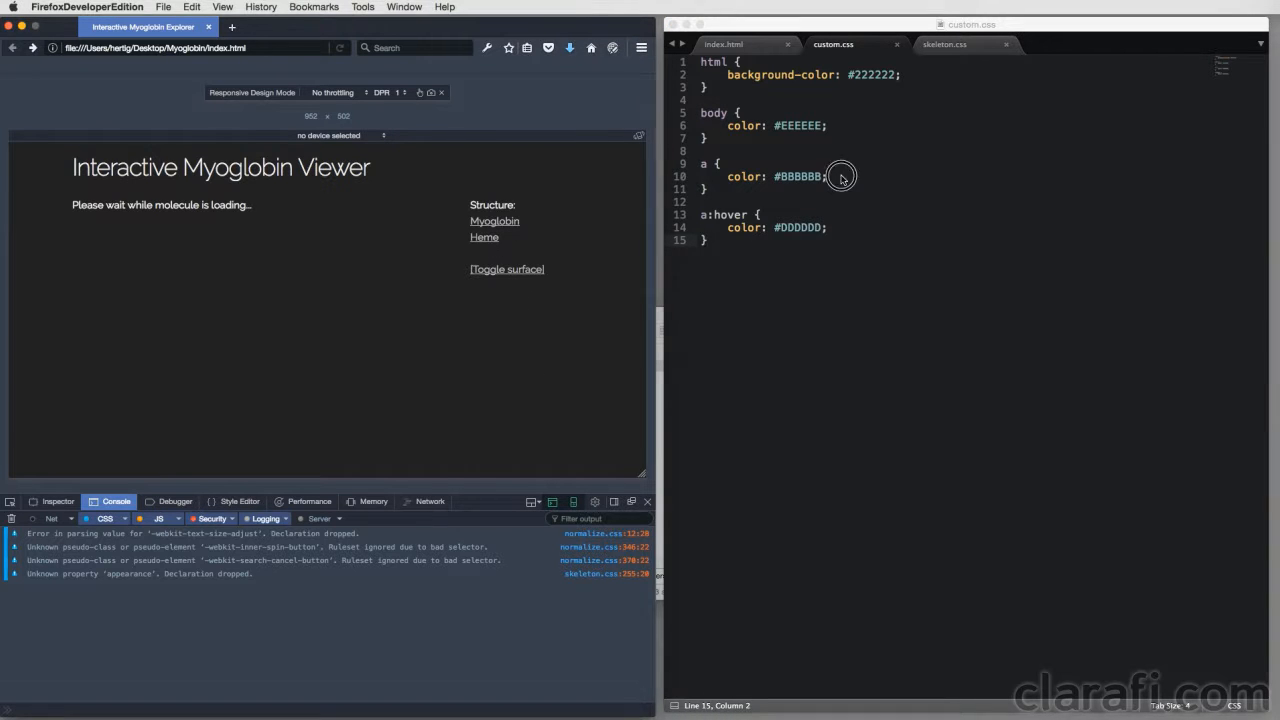
type("text-decoration: none;")
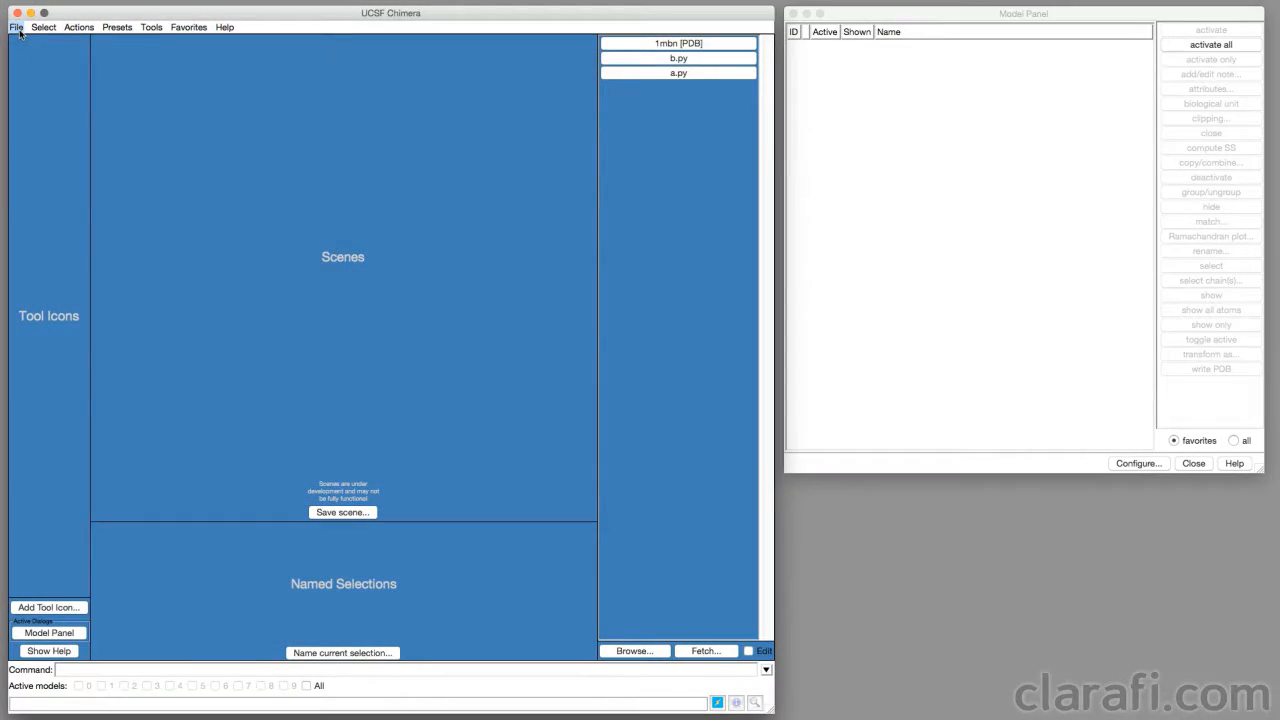
Fetch the myoglobin structure 1mbn from the PDB by ID.
left_click(706, 652)
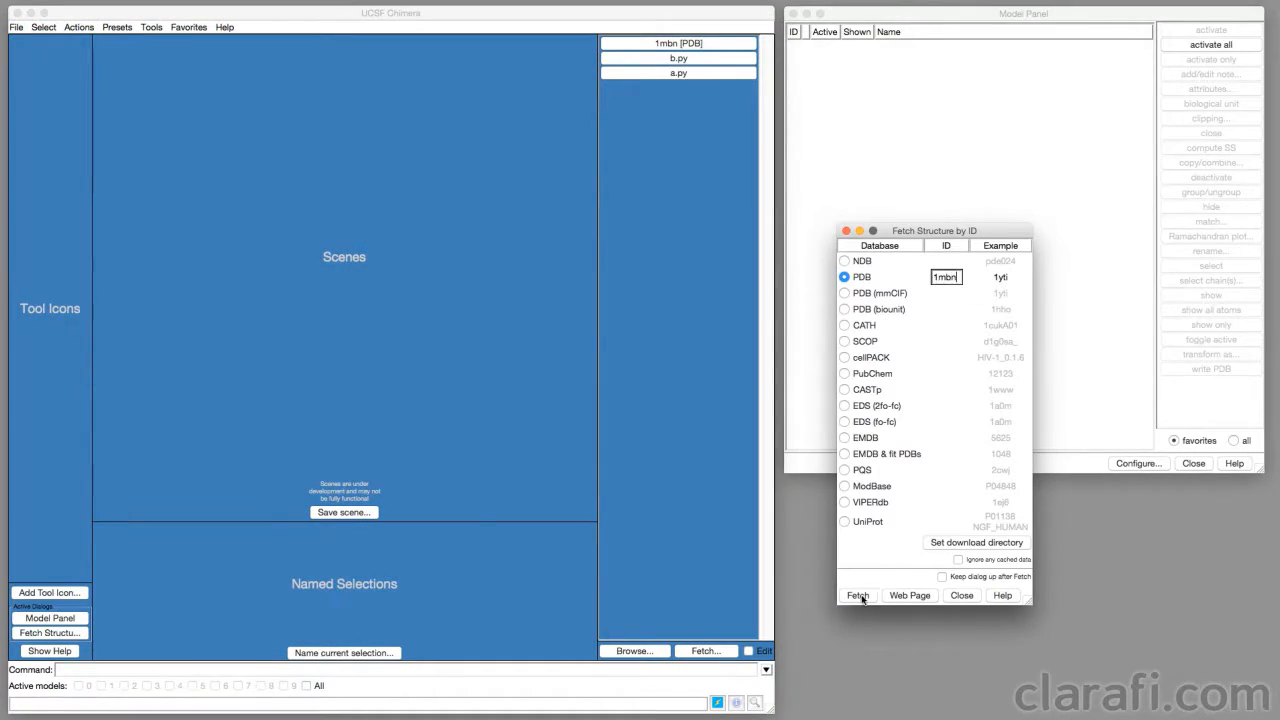
left_click(856, 596)
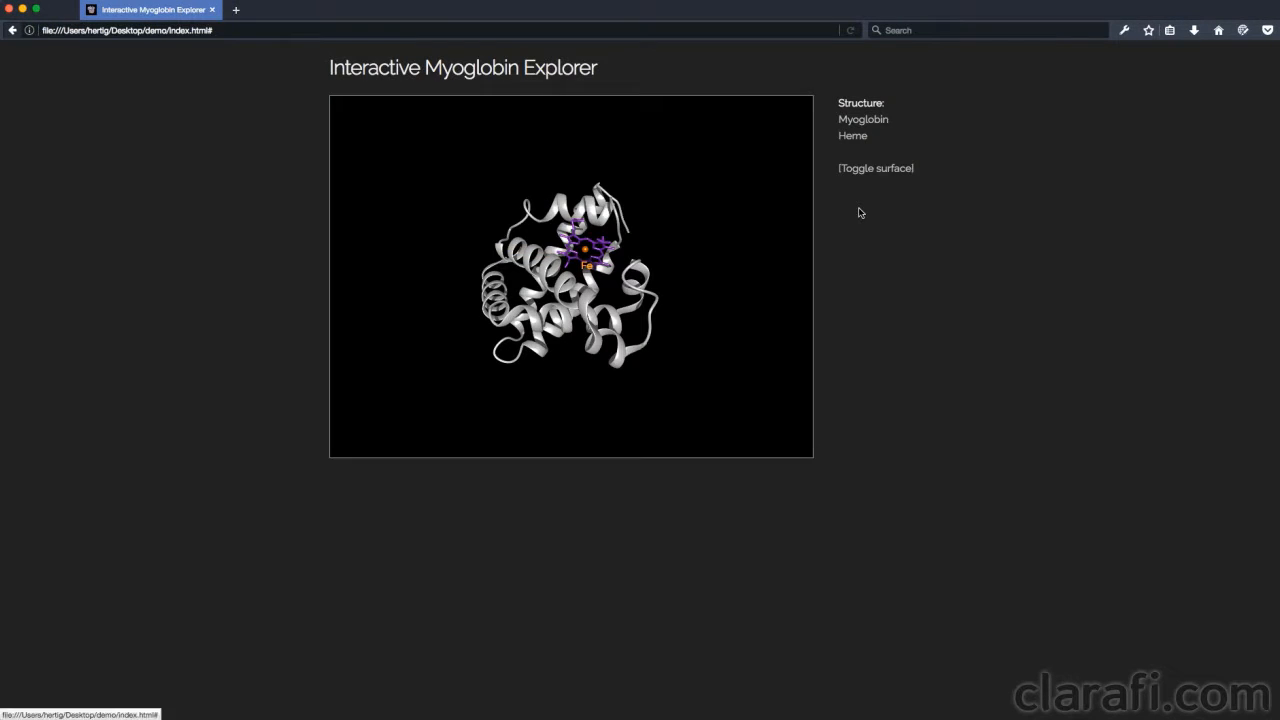
left_click(862, 120)
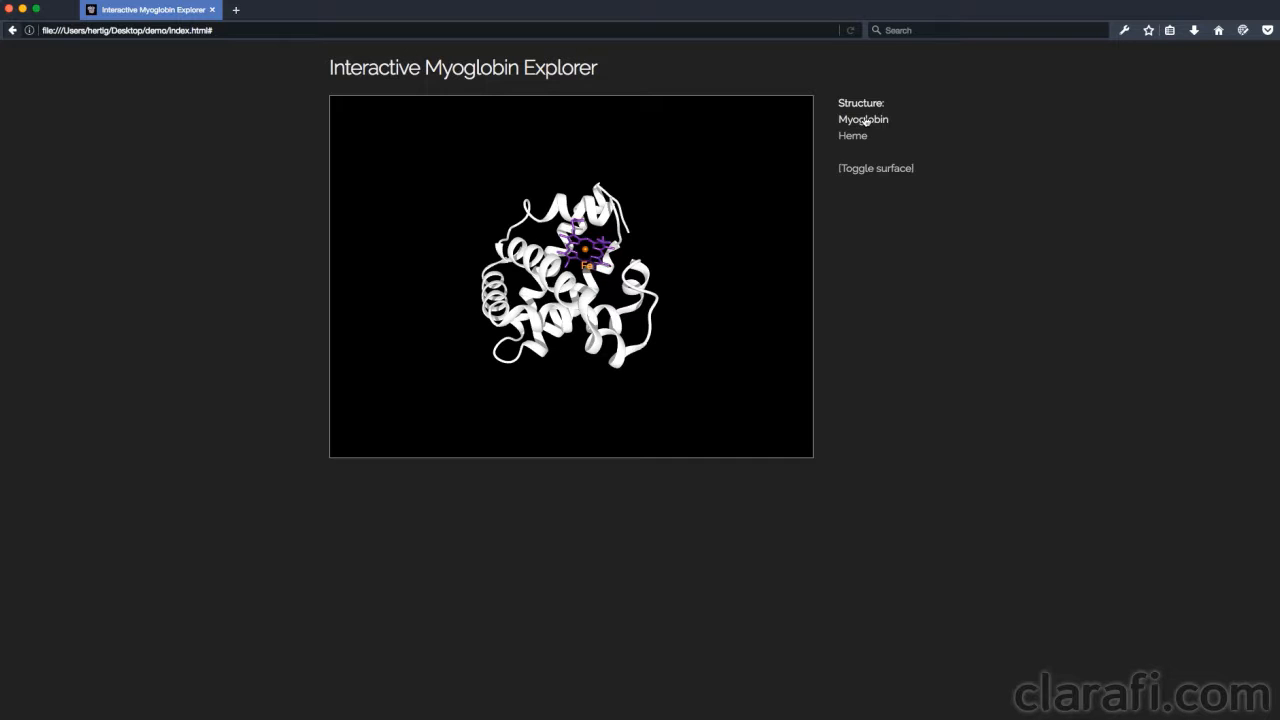
left_click(852, 136)
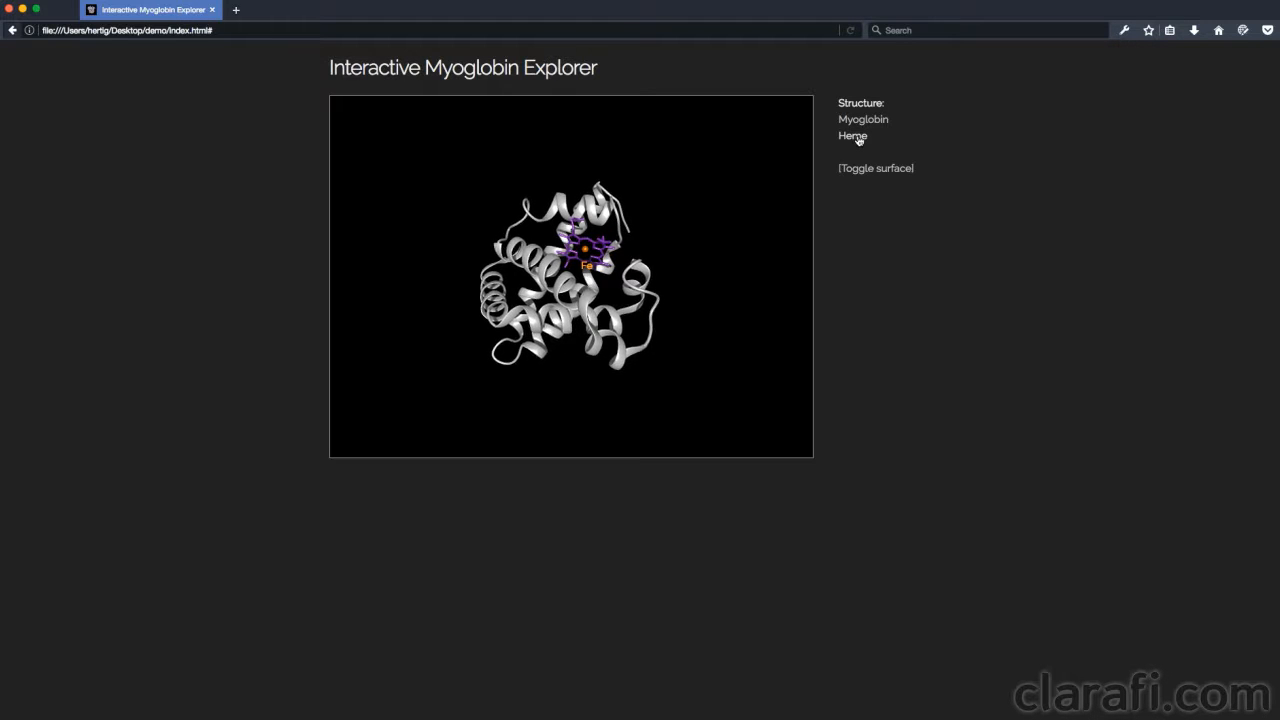
left_click(852, 136)
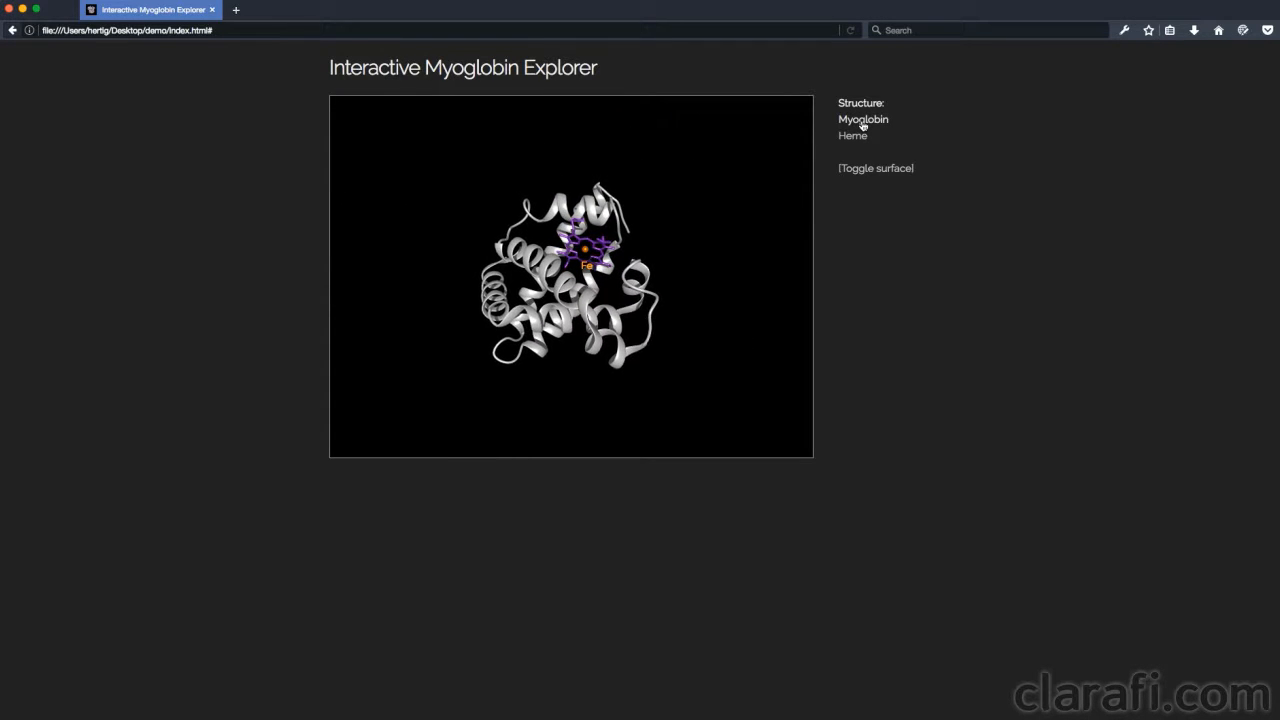
left_click(876, 168)
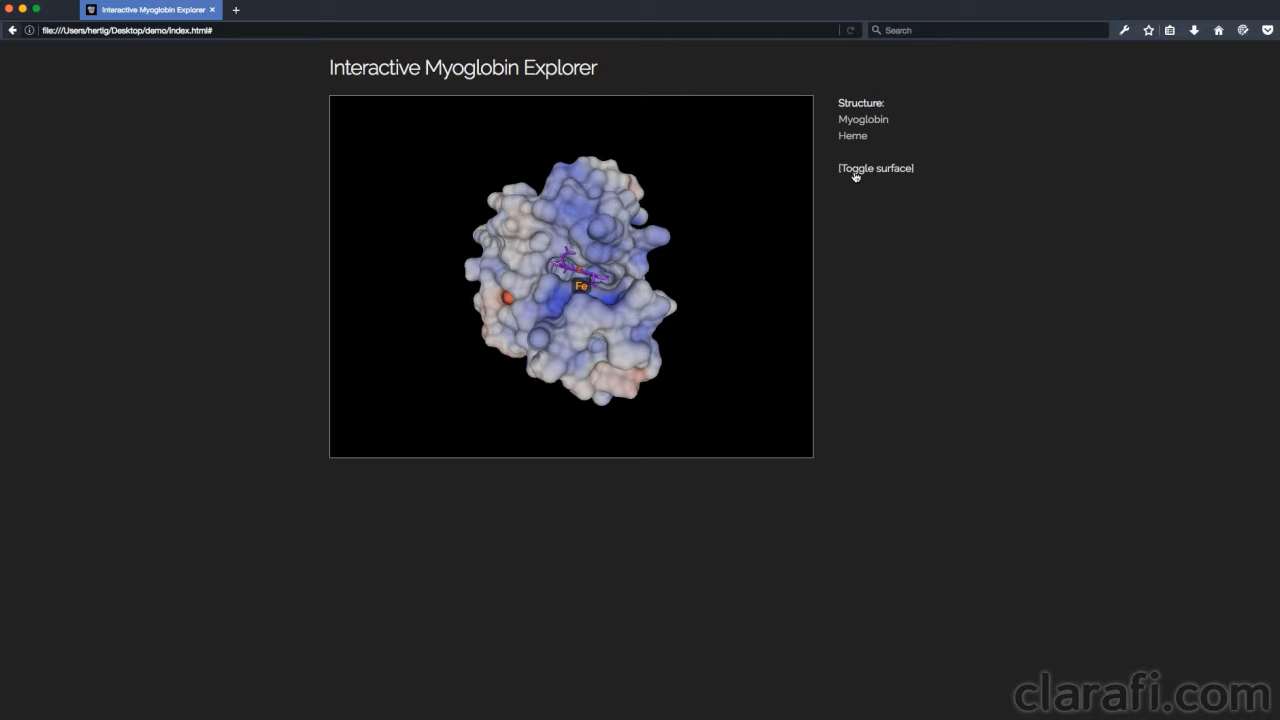
left_click(876, 168)
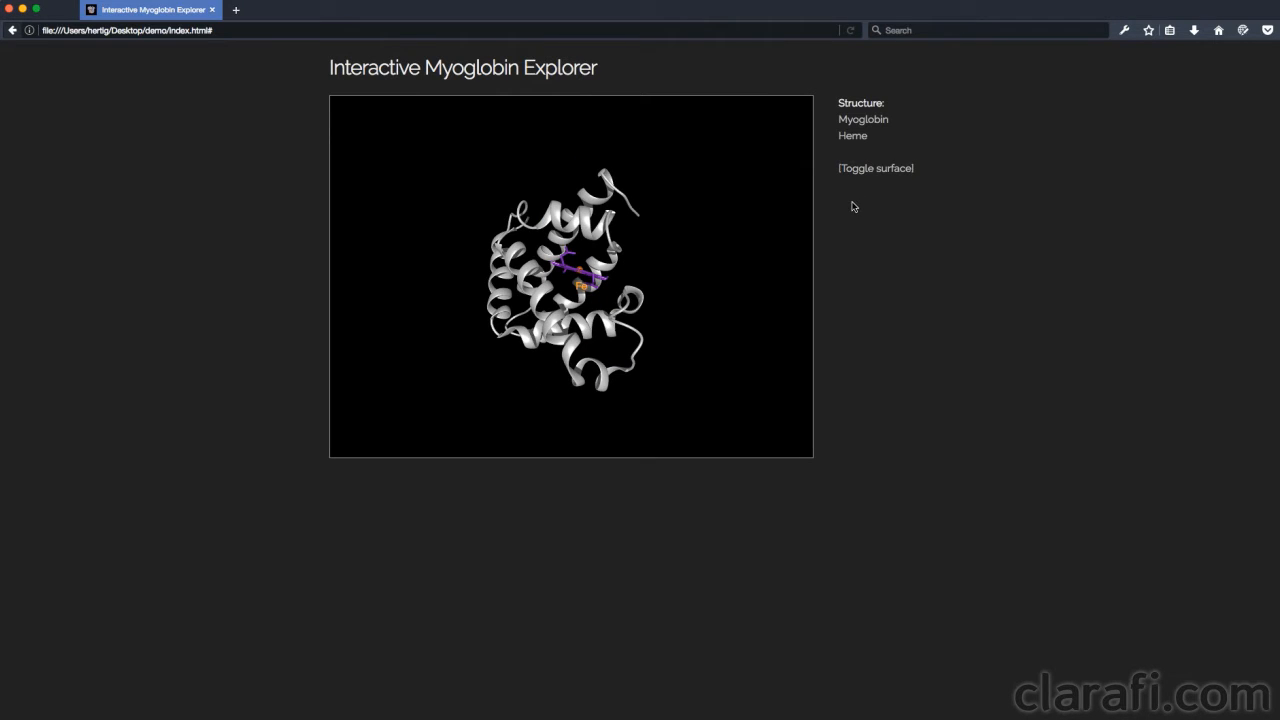